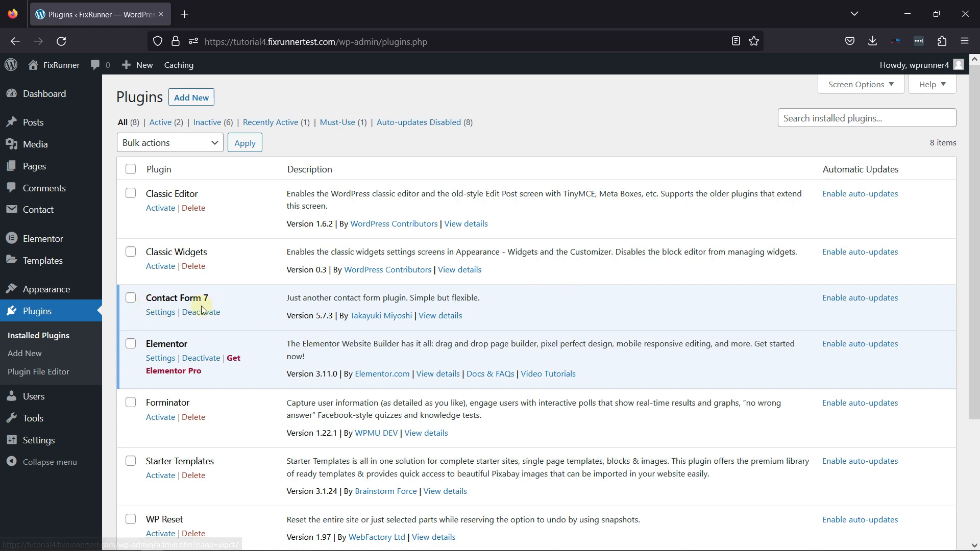
mouse_move(258, 300)
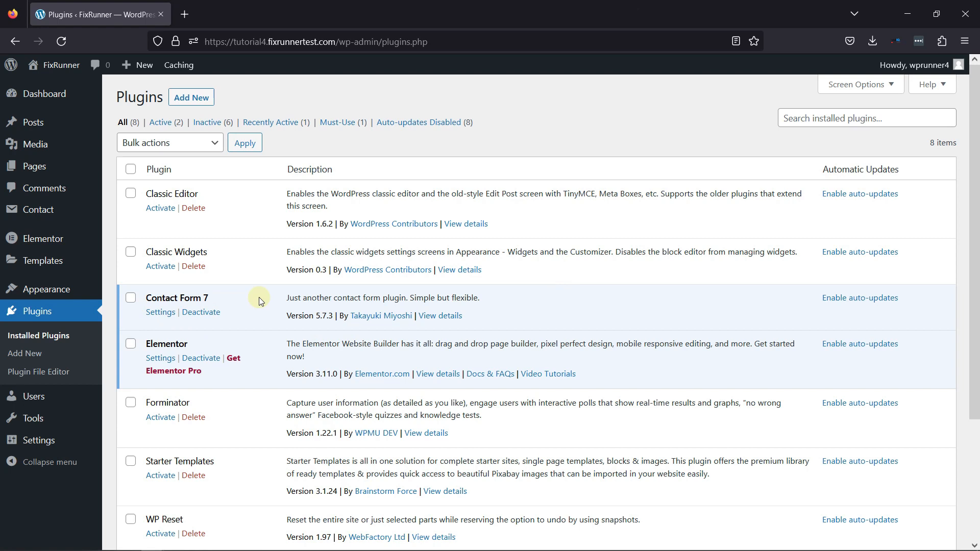
mouse_move(67, 209)
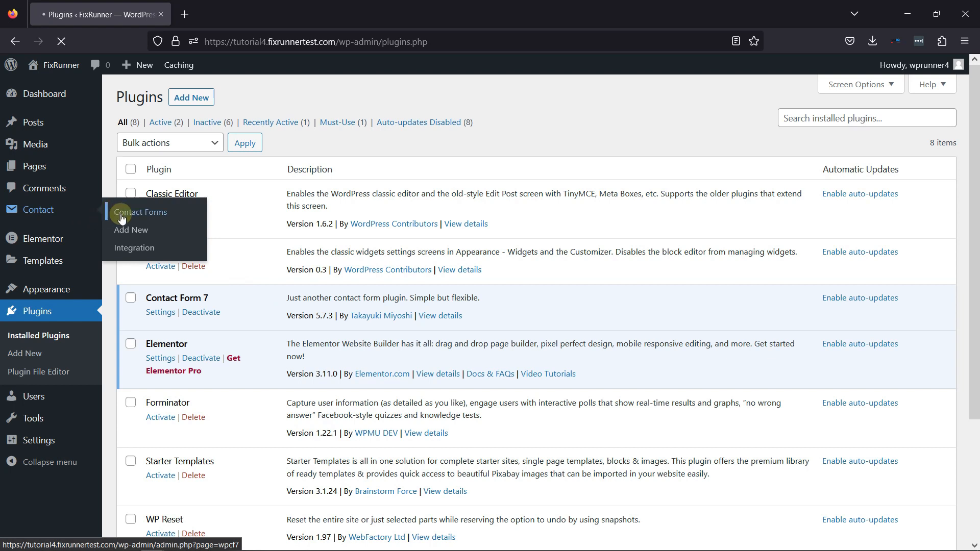
Create a new contact form and delete its default template fields, keeping only the submit button
left_click(140, 212)
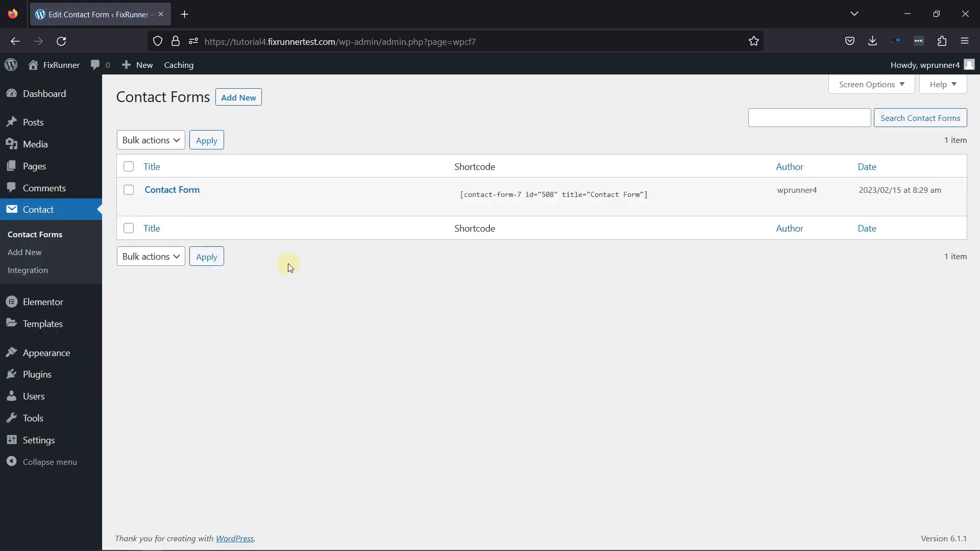
mouse_move(244, 98)
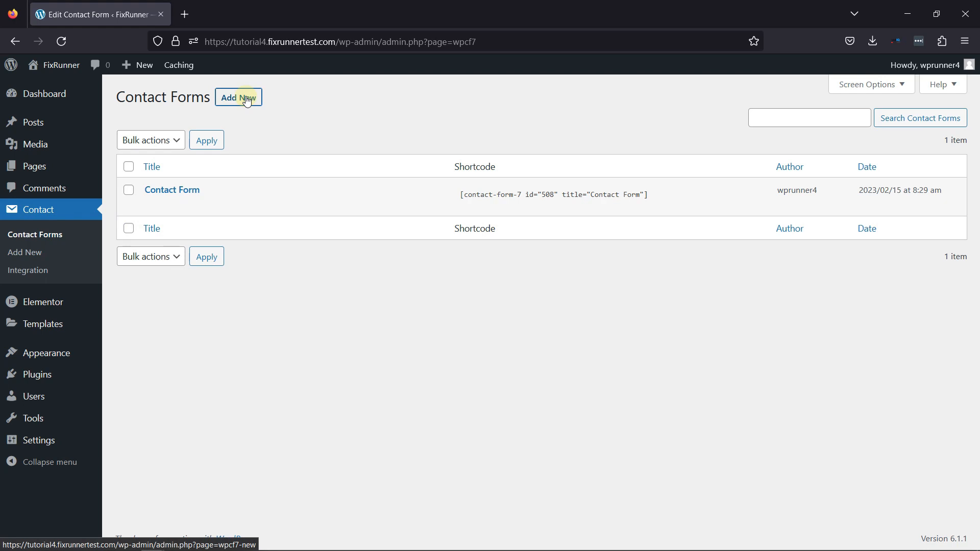
left_click(238, 98)
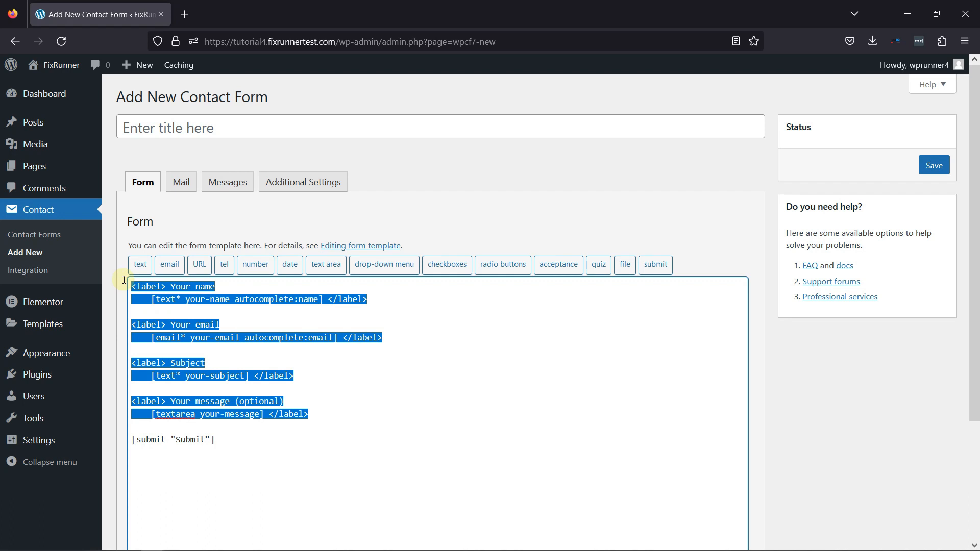
key("Delete")
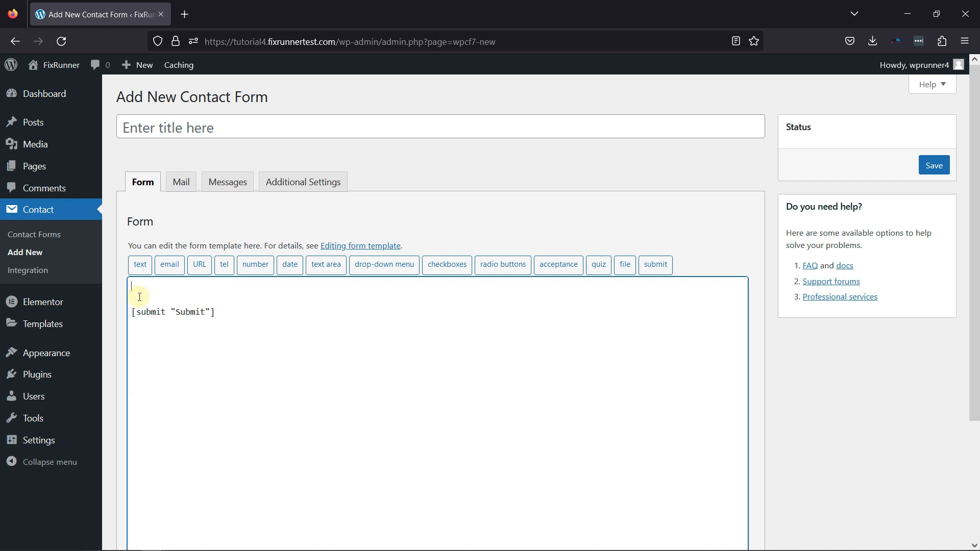
mouse_move(557, 264)
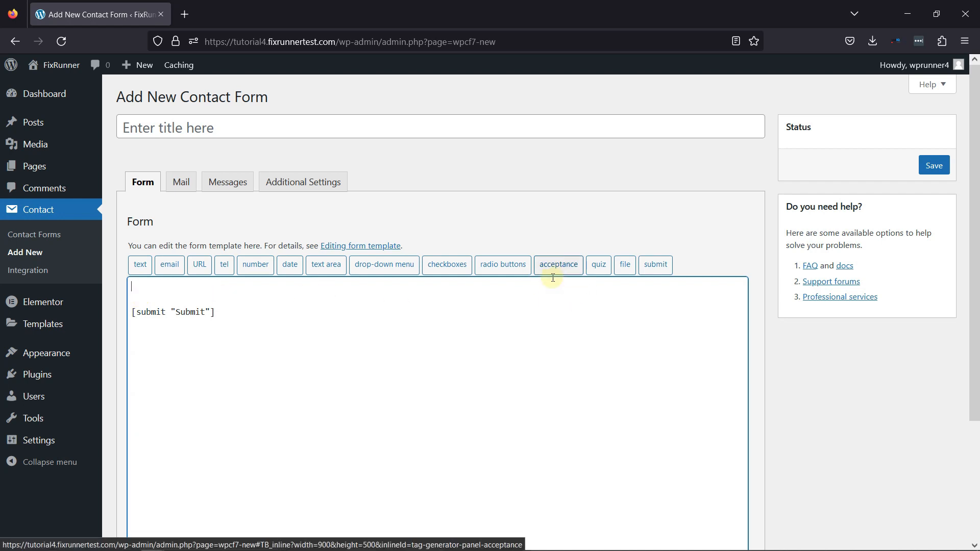
Insert a required acceptance checkbox with condition 'Terms & Conditions' above the submit button
left_click(557, 265)
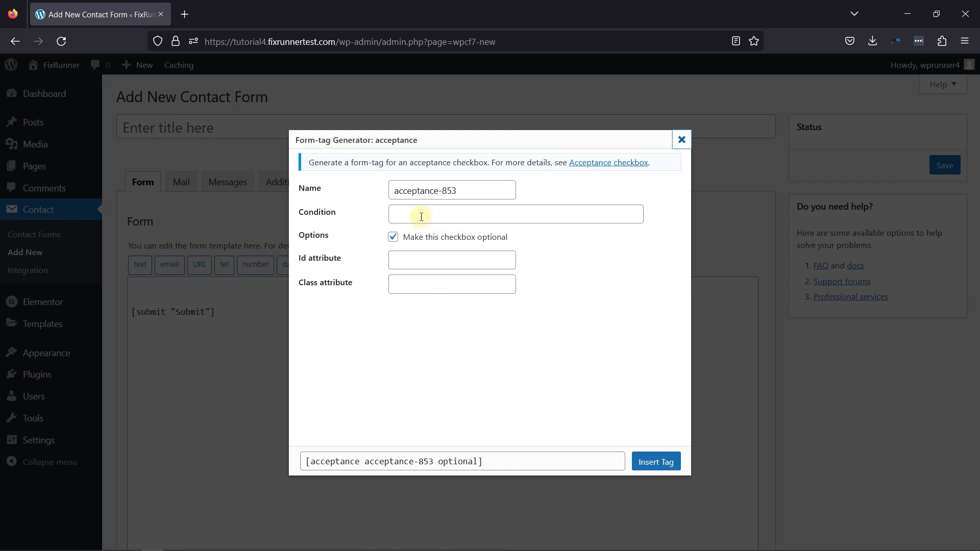
triple_click(451, 190)
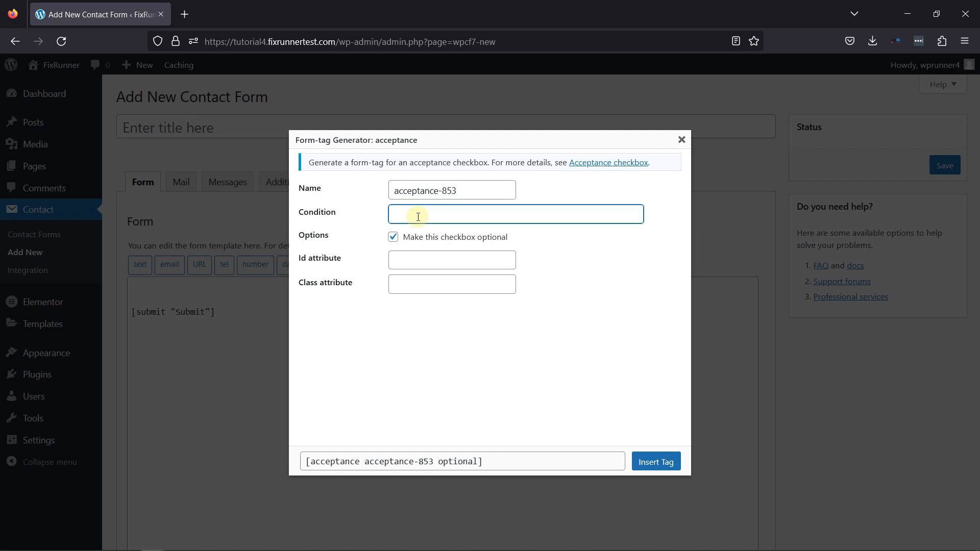
type("Ter")
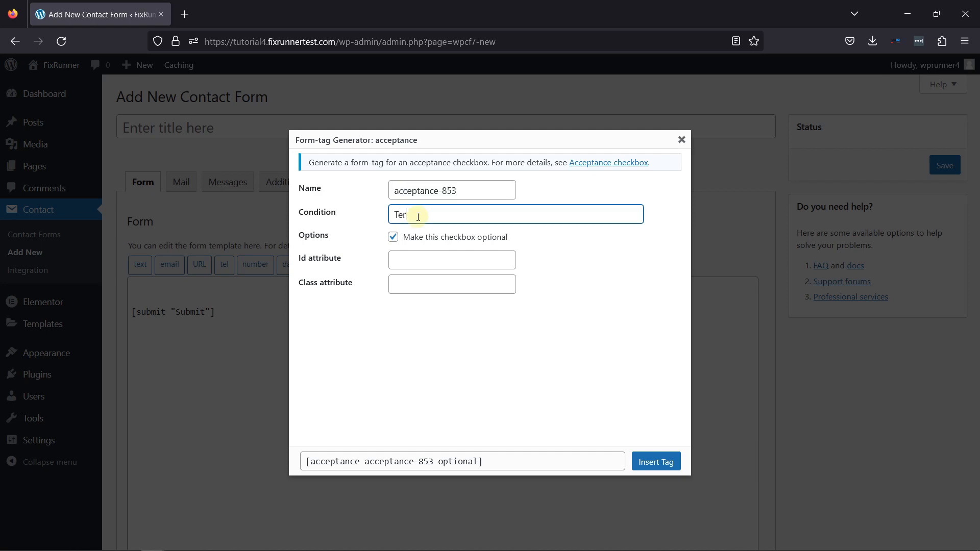
type("ms &")
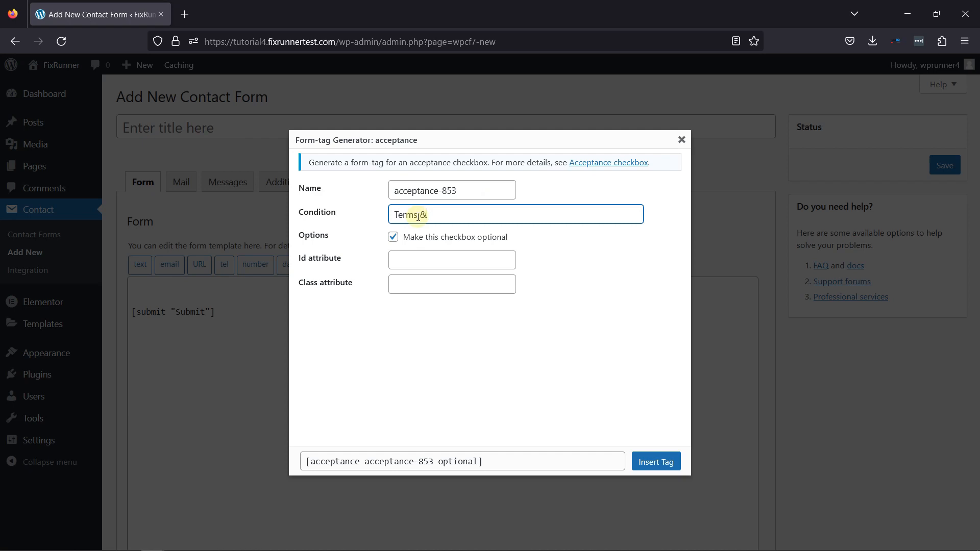
type("Conditions")
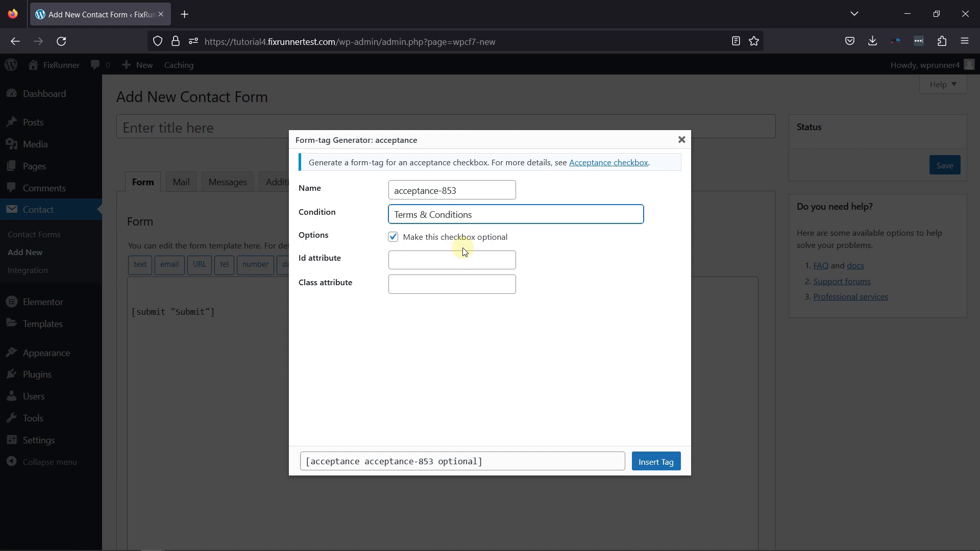
left_click(392, 237)
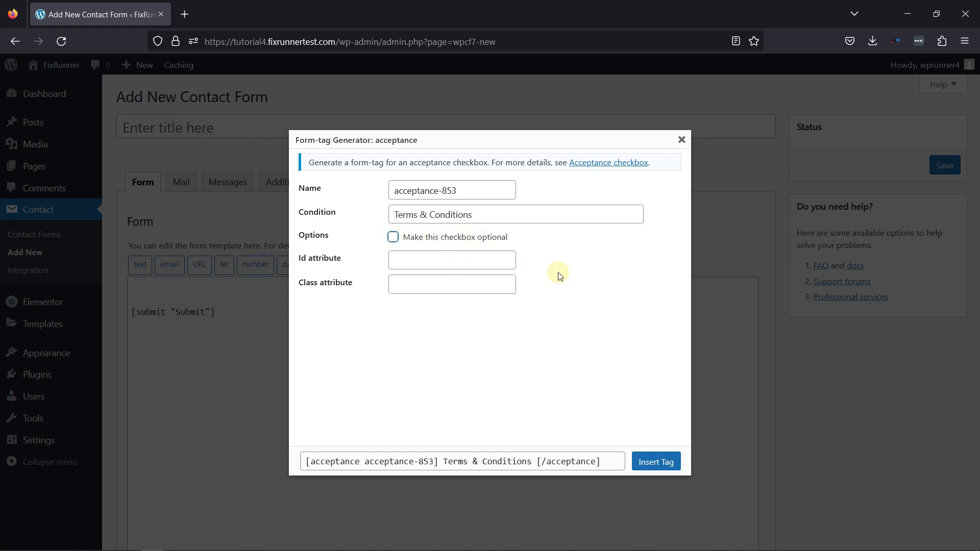
mouse_move(649, 447)
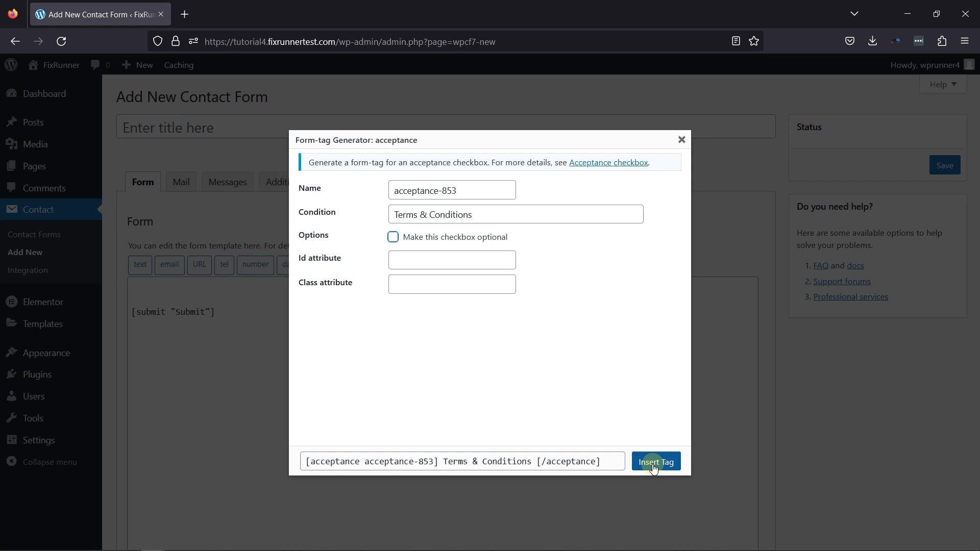
left_click(654, 461)
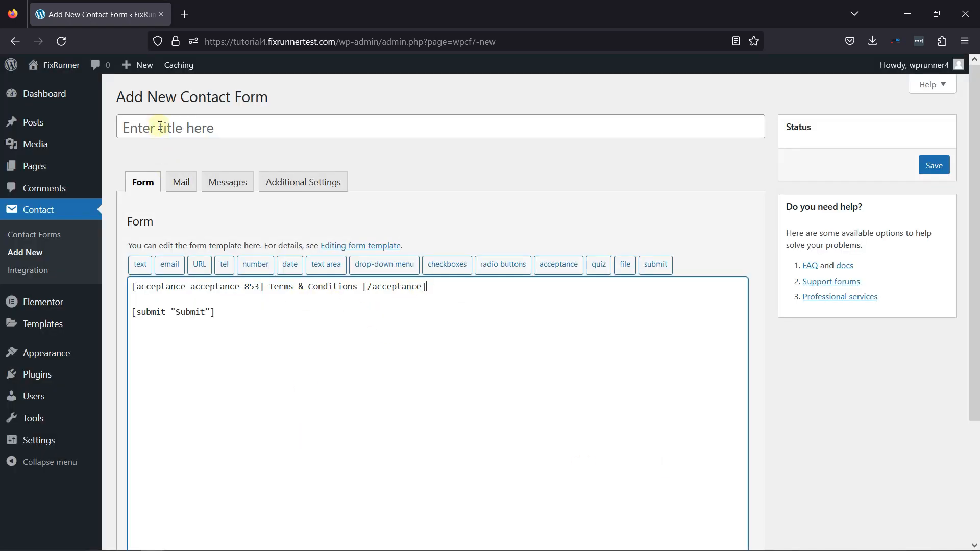
Title the form 'Terms & Conditions' and save it, generating its shortcode
type("Term")
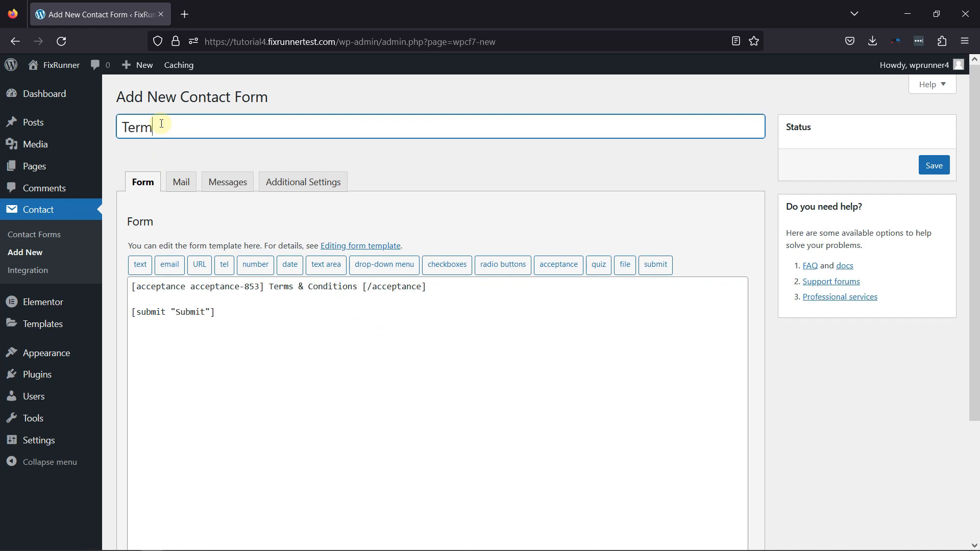
type("s &")
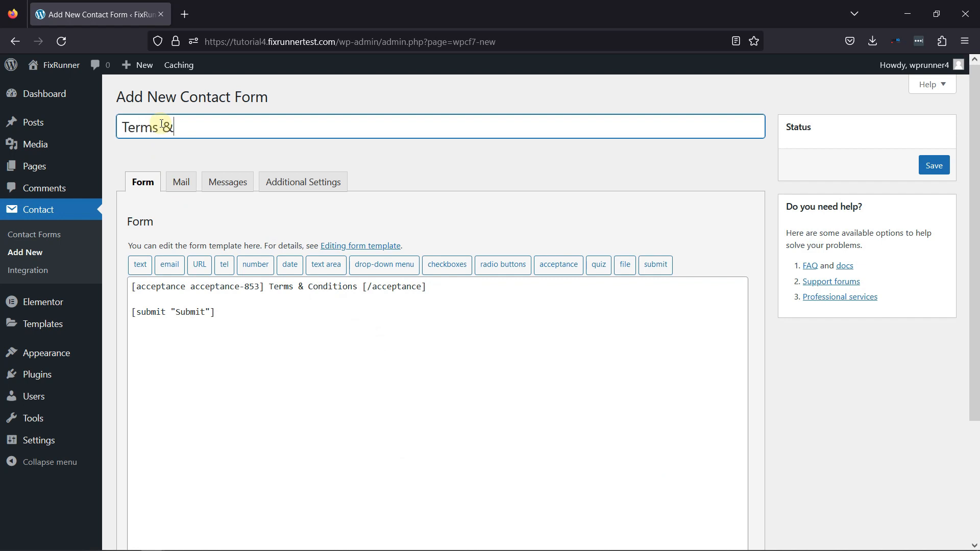
type("Condition")
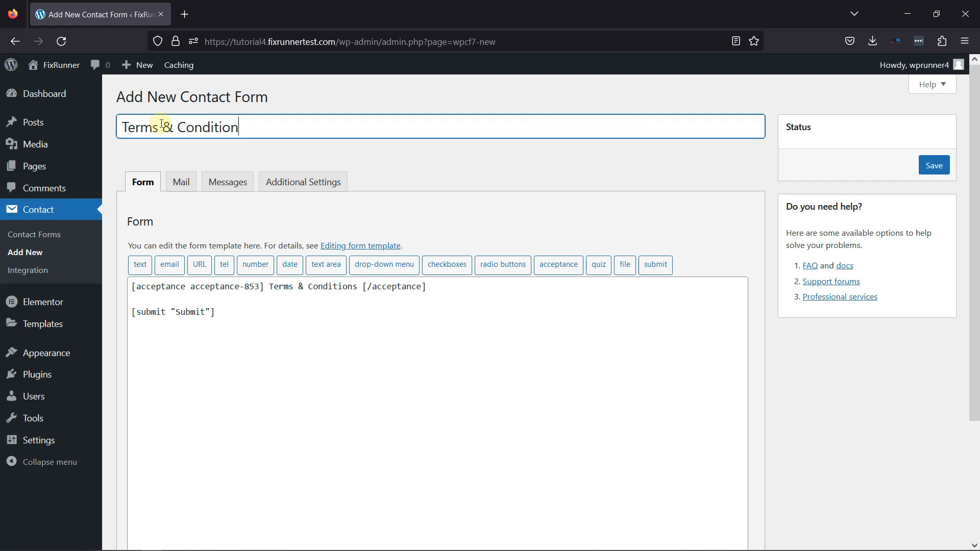
type("s")
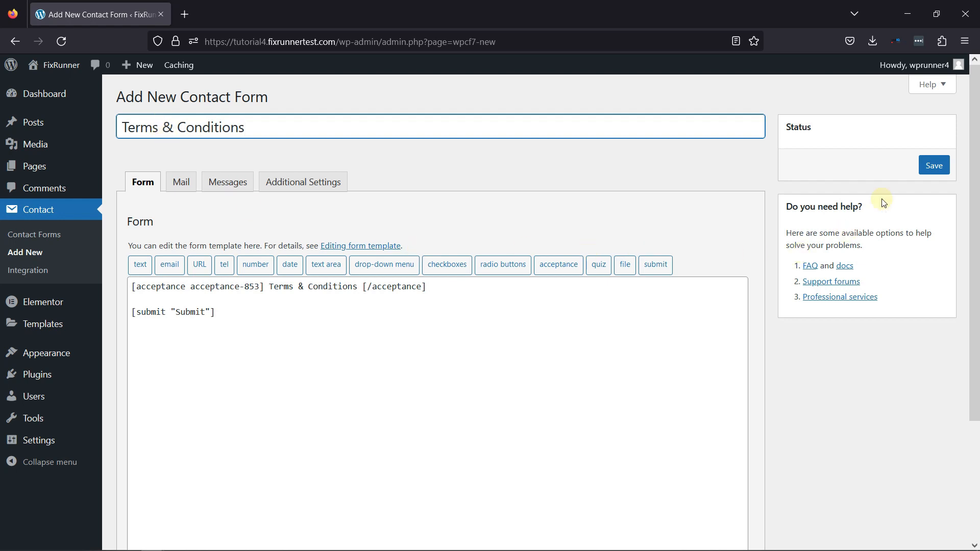
left_click(933, 165)
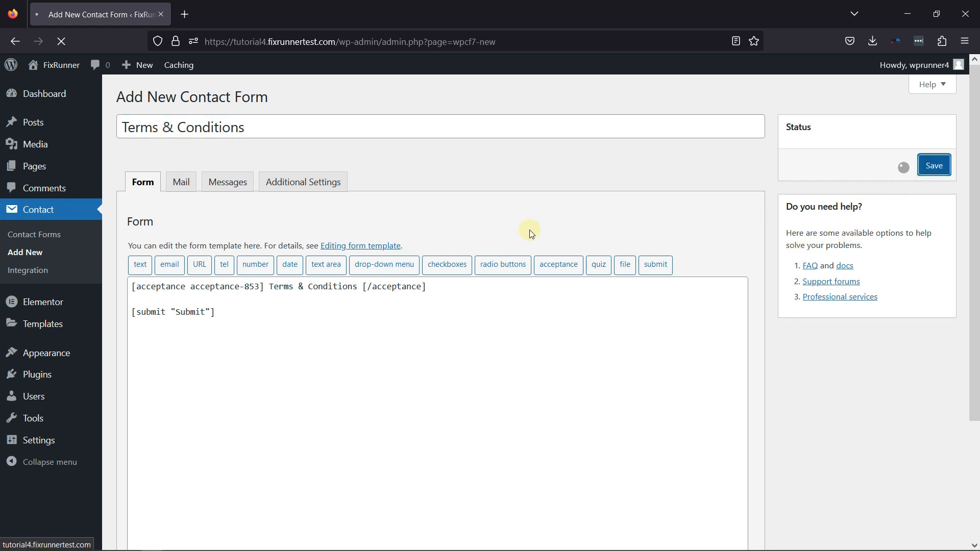
left_click(934, 166)
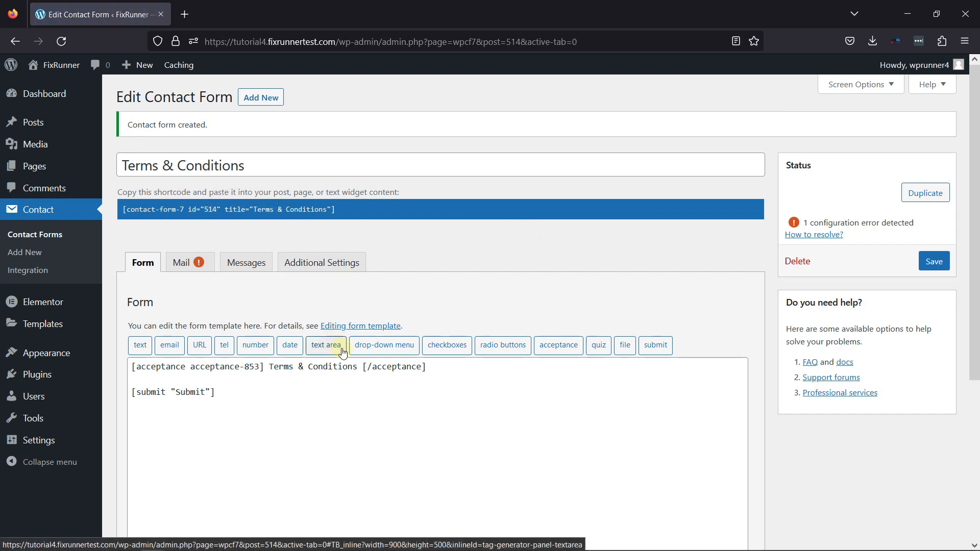
mouse_move(359, 410)
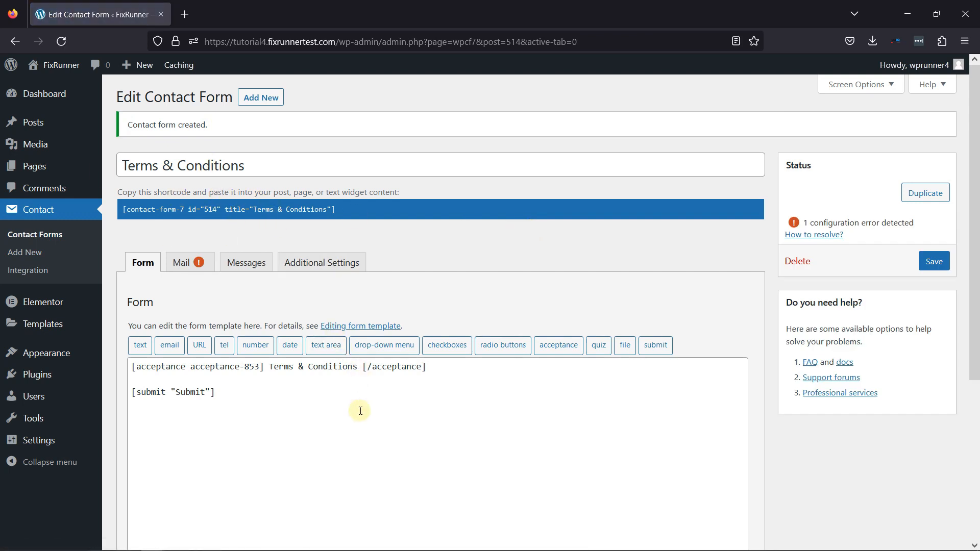
mouse_move(100, 207)
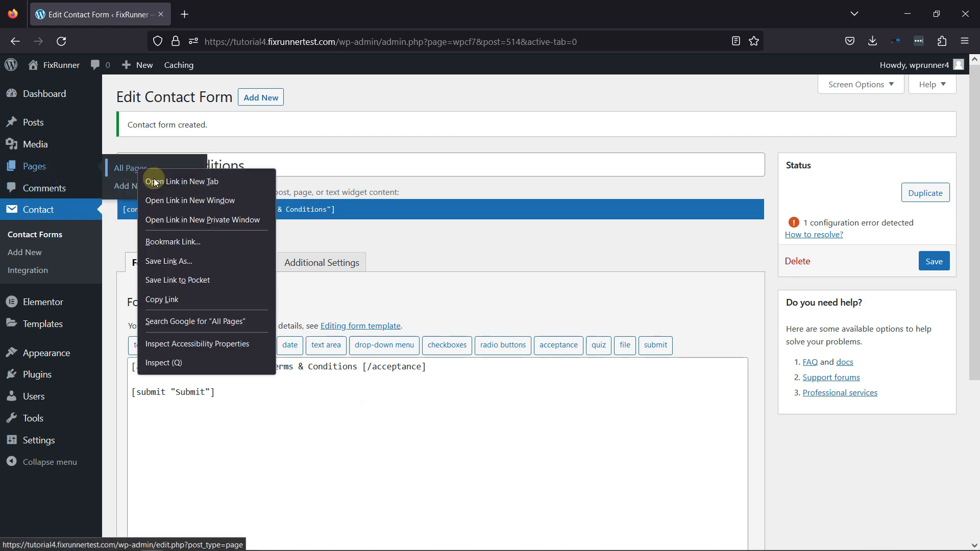
View the live Terms & Conditions page to copy its URL, then return to the form editor
left_click(182, 181)
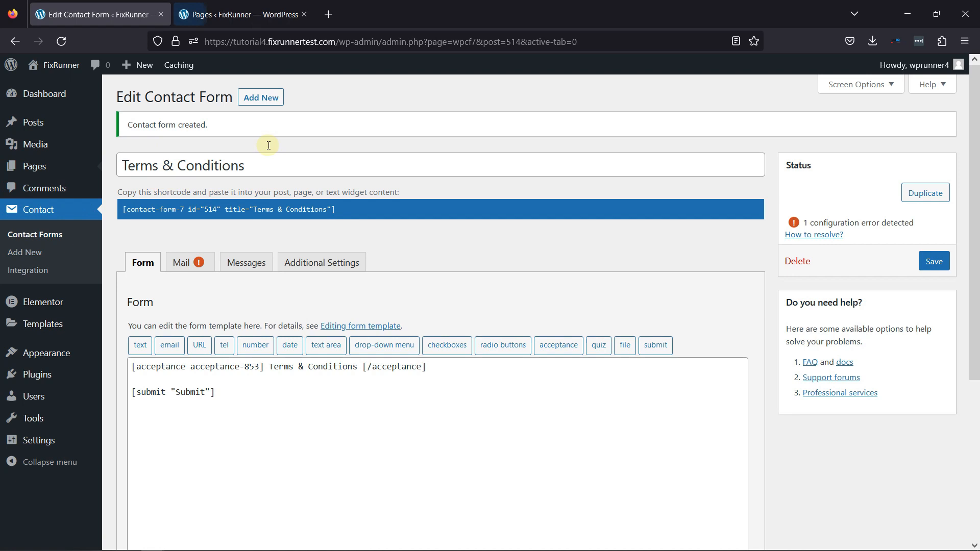
left_click(243, 14)
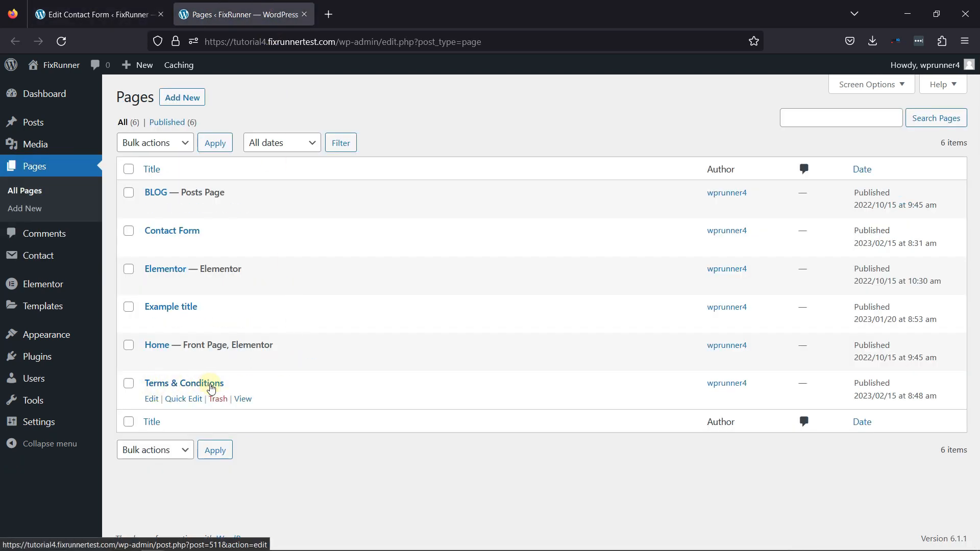
mouse_move(243, 399)
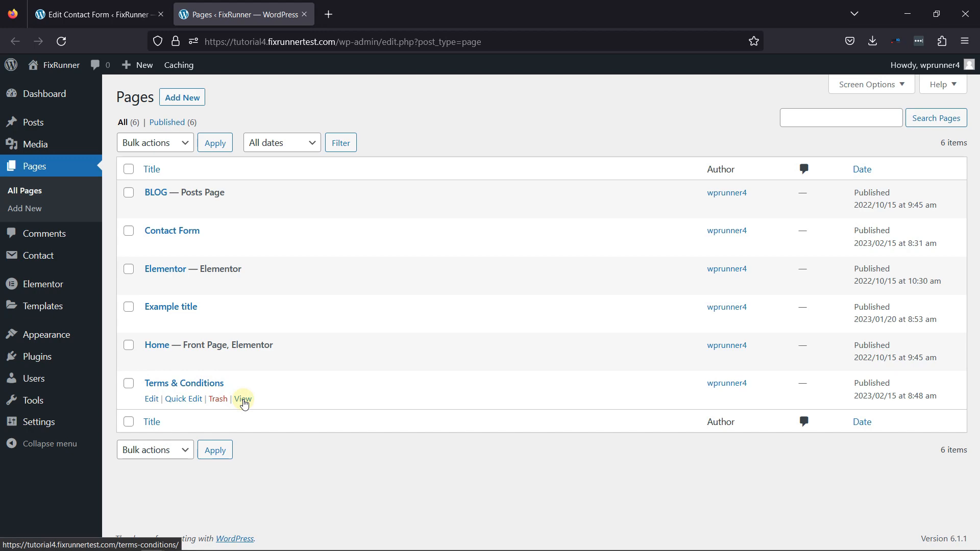
left_click(243, 399)
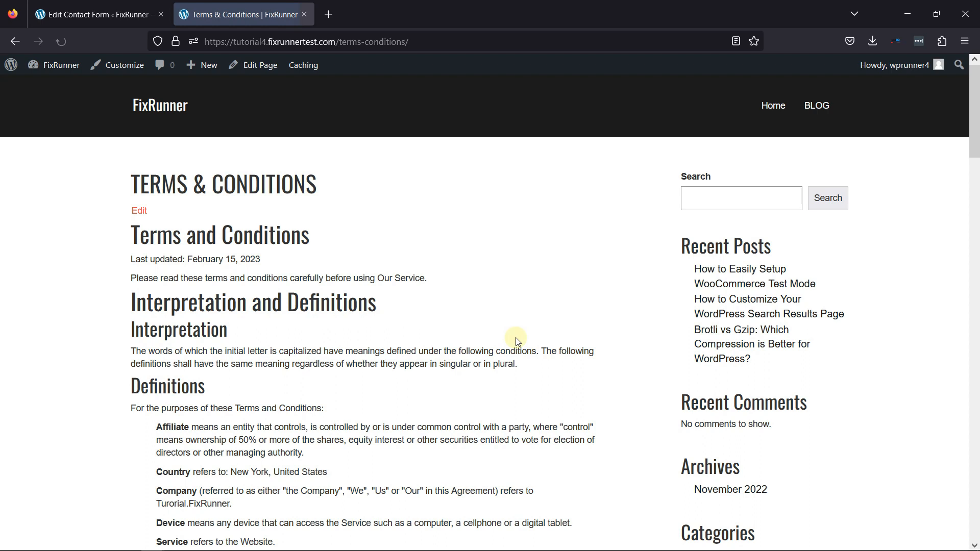
left_click(306, 40)
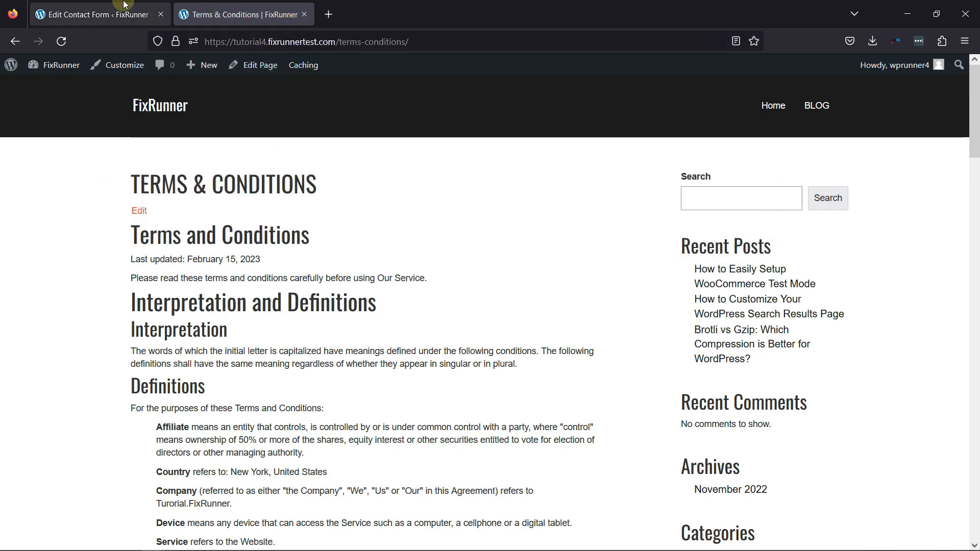
left_click(88, 14)
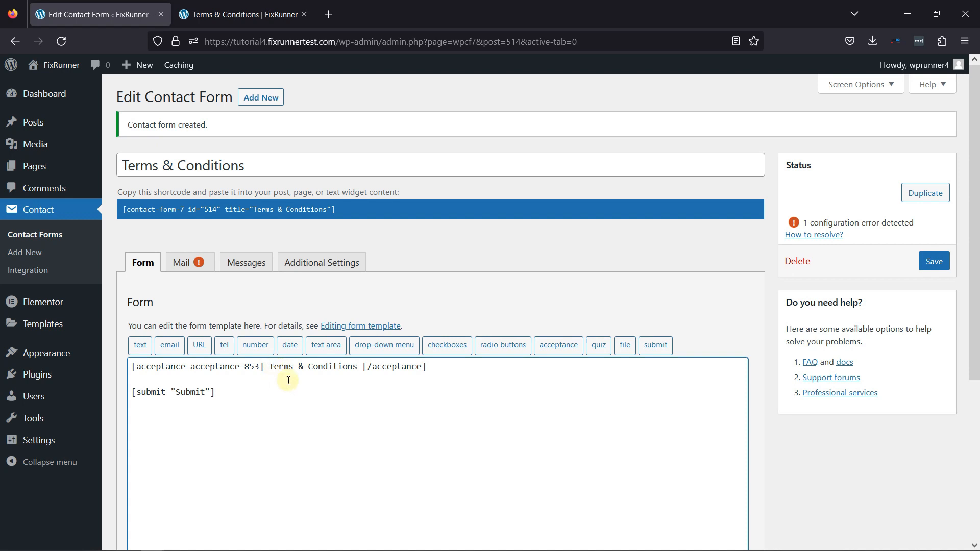
type("<a")
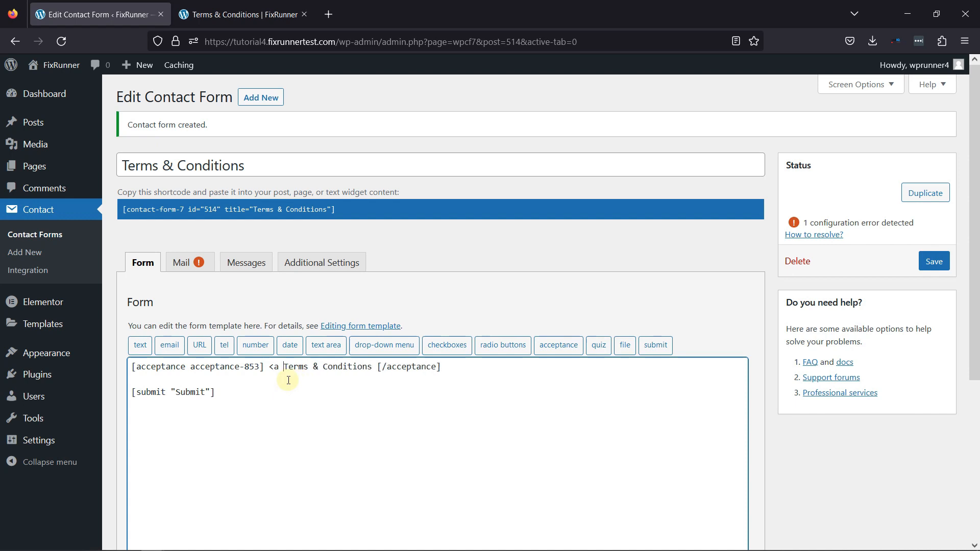
type("href=")
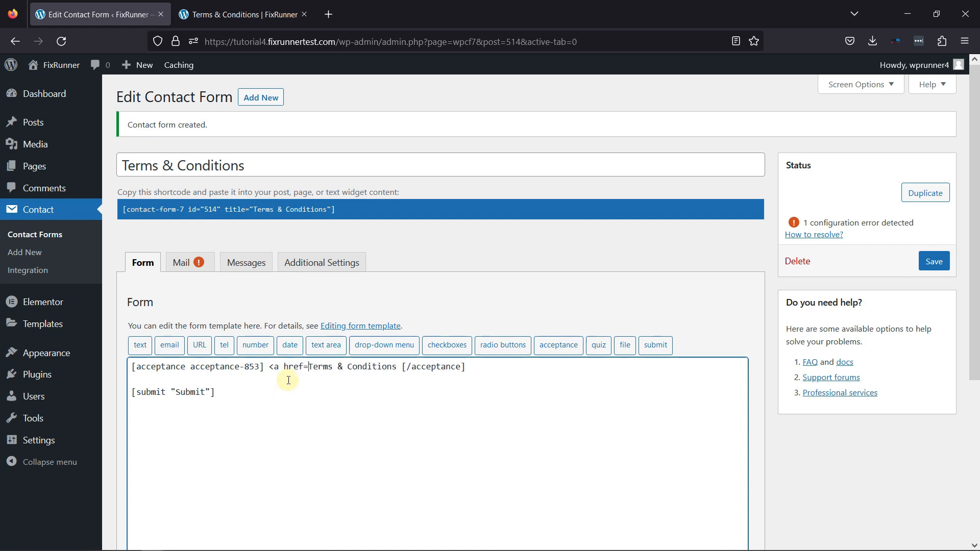
type("\"")
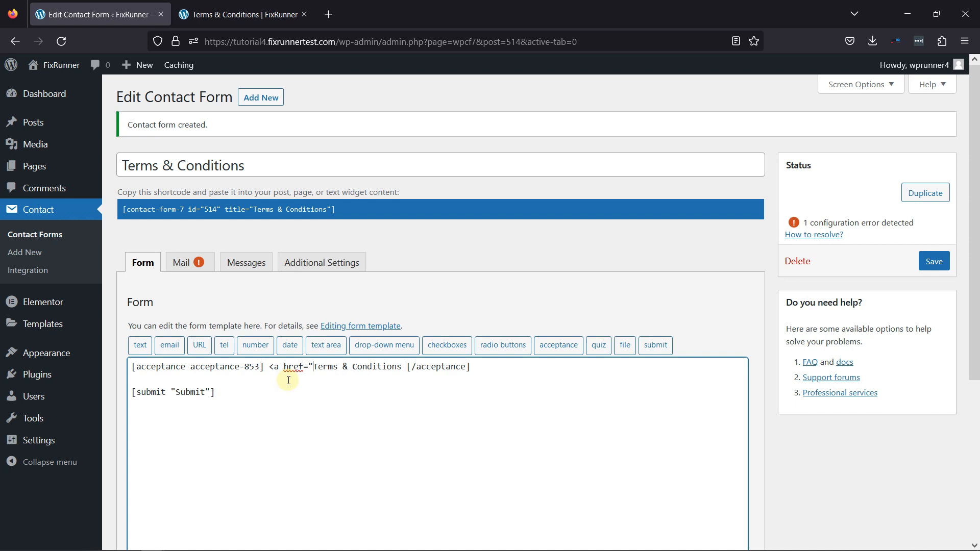
type("https://tutorial4.fixrunnertest.com/terms-conditions/\">")
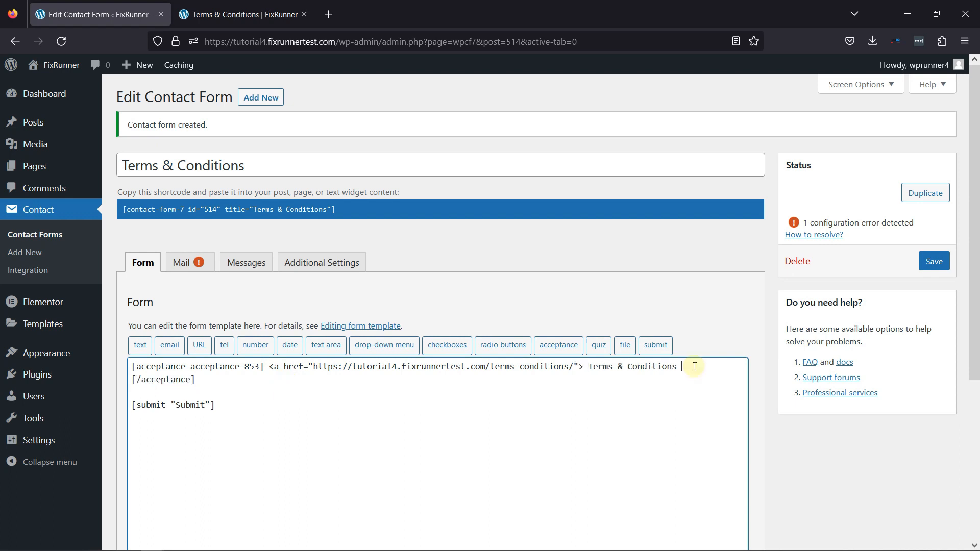
type("<>")
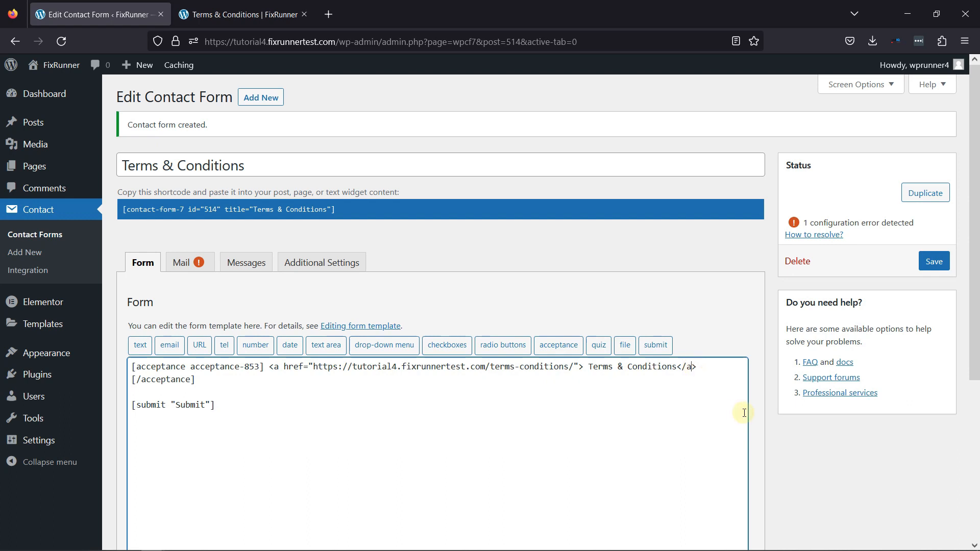
left_click(933, 260)
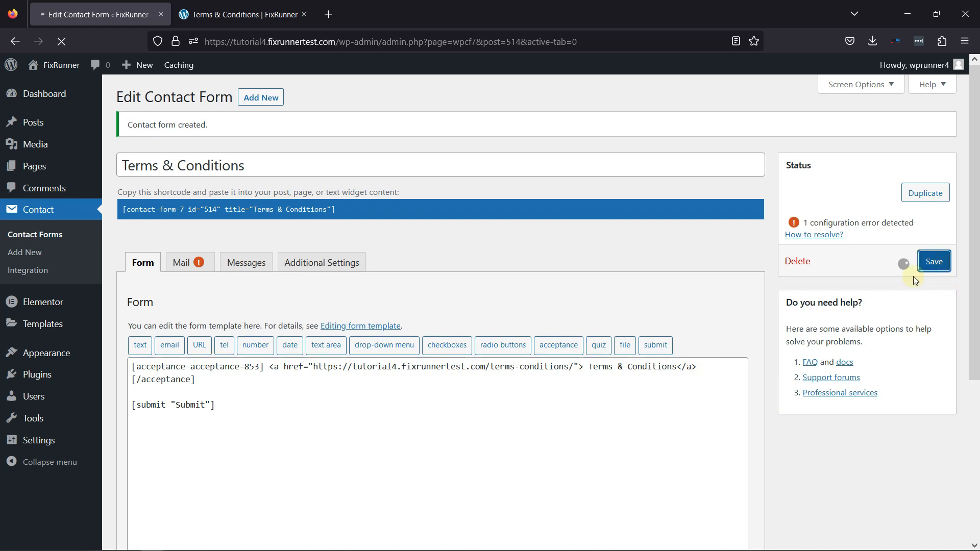
left_click(934, 260)
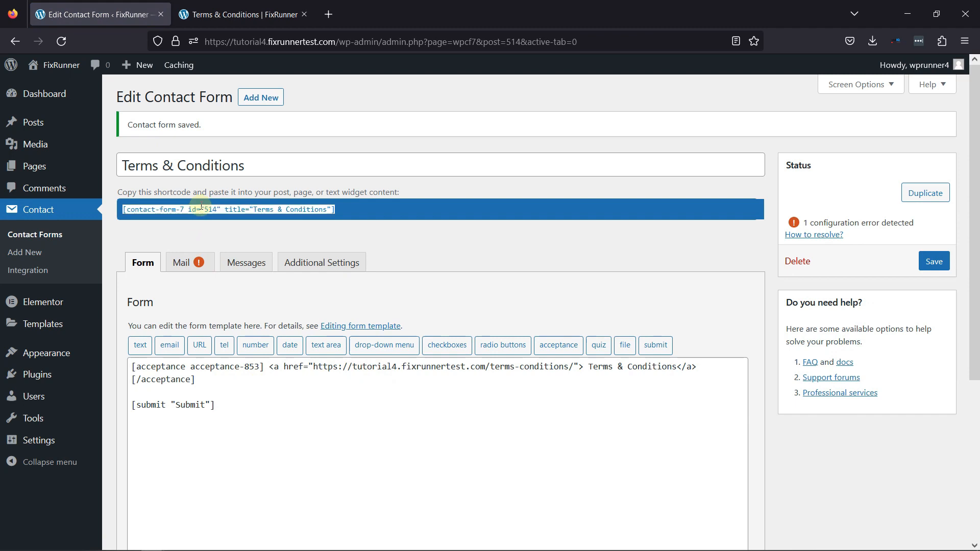
mouse_move(80, 161)
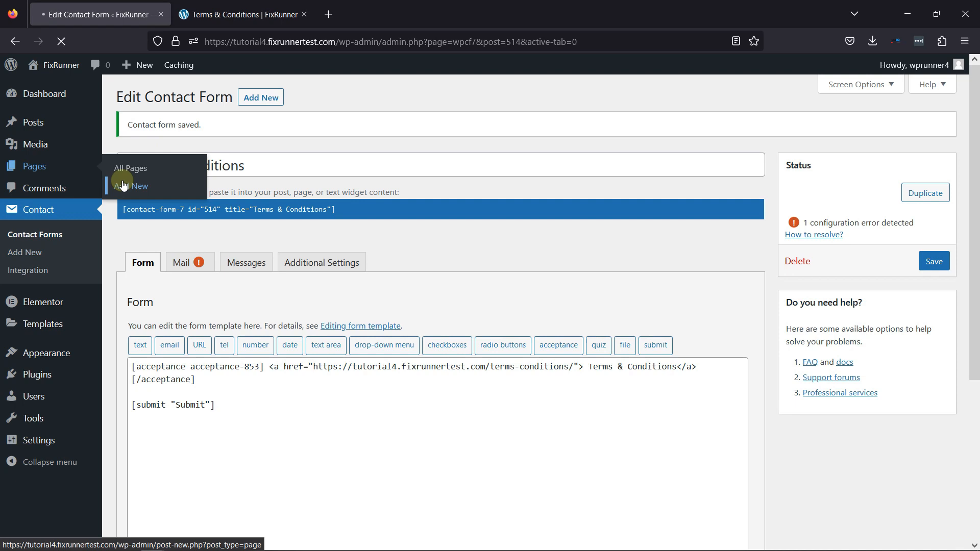
Create page 'T&C' containing [contact-form-7 id="514" title="Terms & Conditions"] and preview it
left_click(133, 186)
type("T")
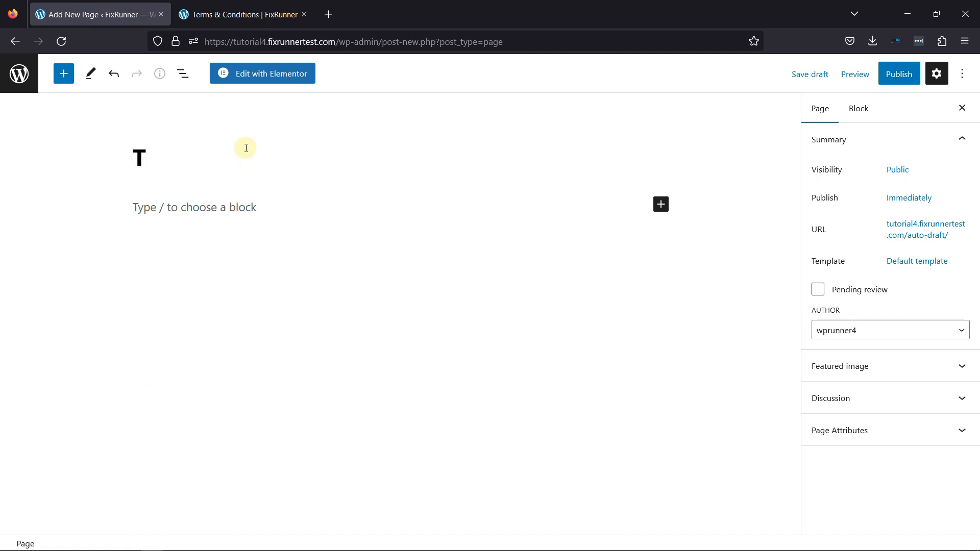
type("&C")
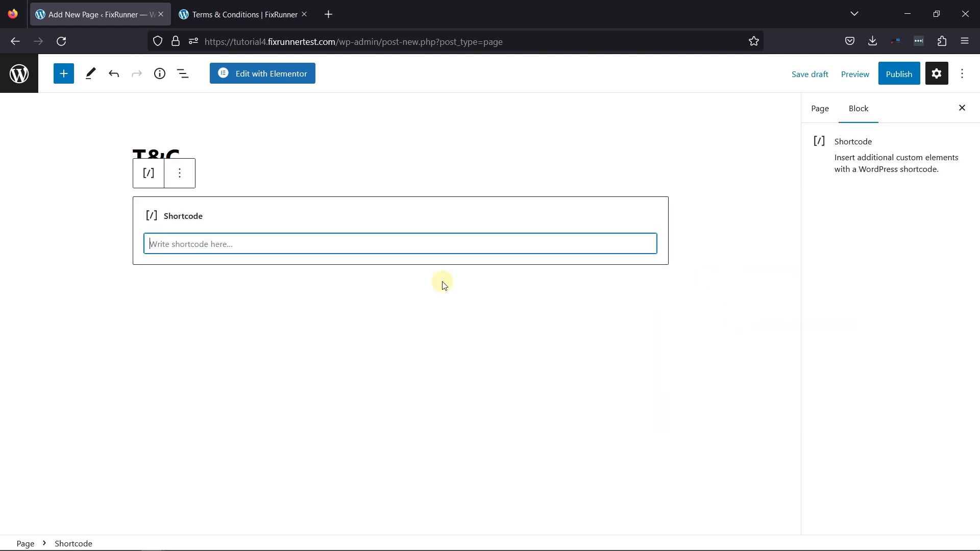
type("[contact-form-7 id=\"514\" title=\"Terms & Conditions\"]")
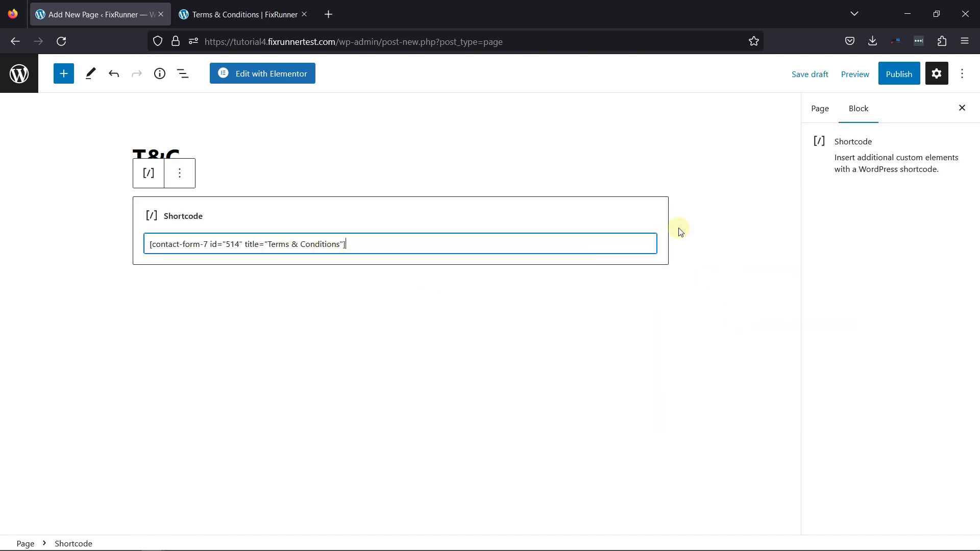
left_click(855, 73)
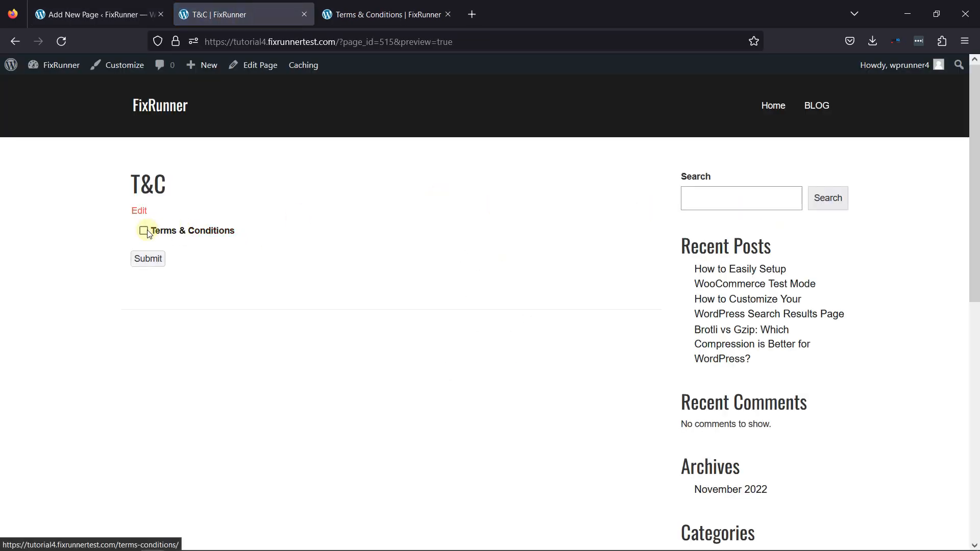
mouse_move(168, 235)
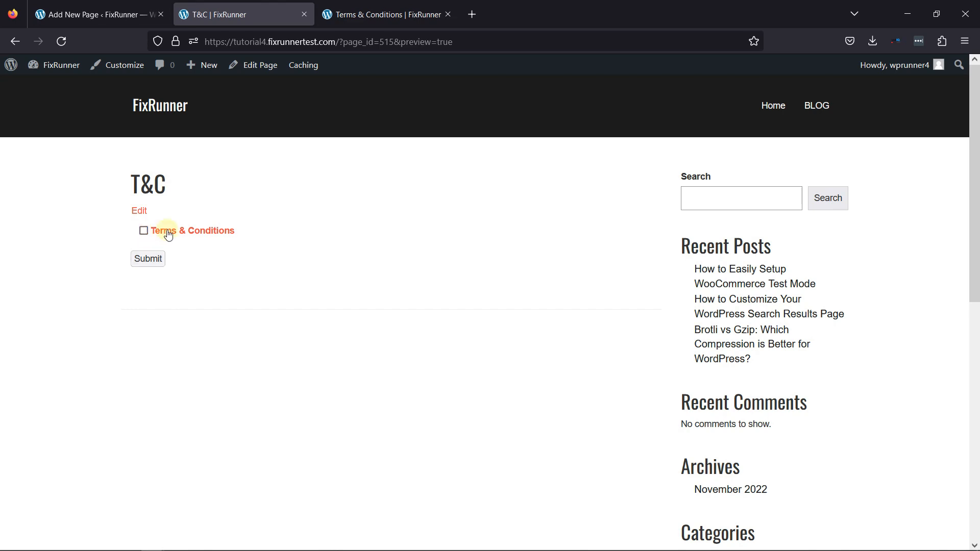
Follow the Terms & Conditions label link to confirm it opens the terms page, then go back
left_click(201, 230)
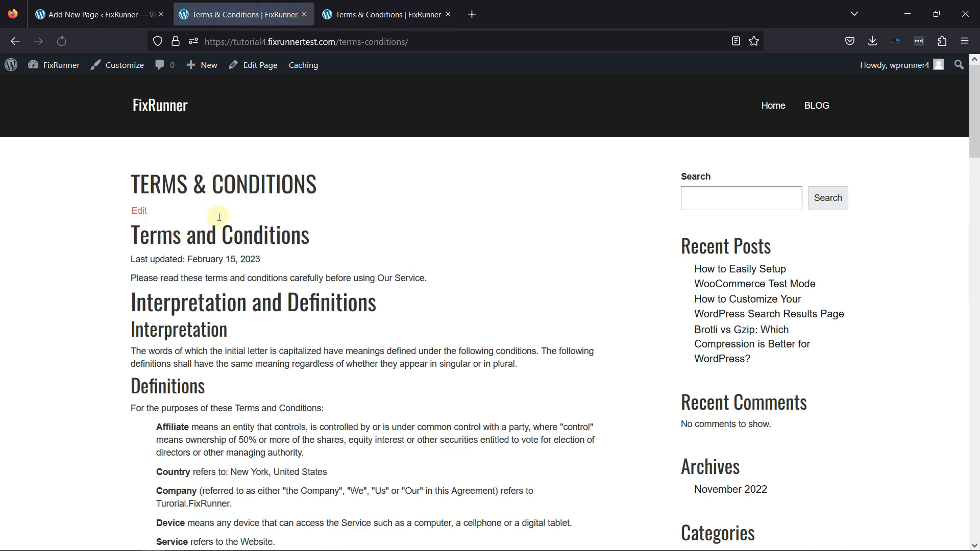
mouse_move(46, 55)
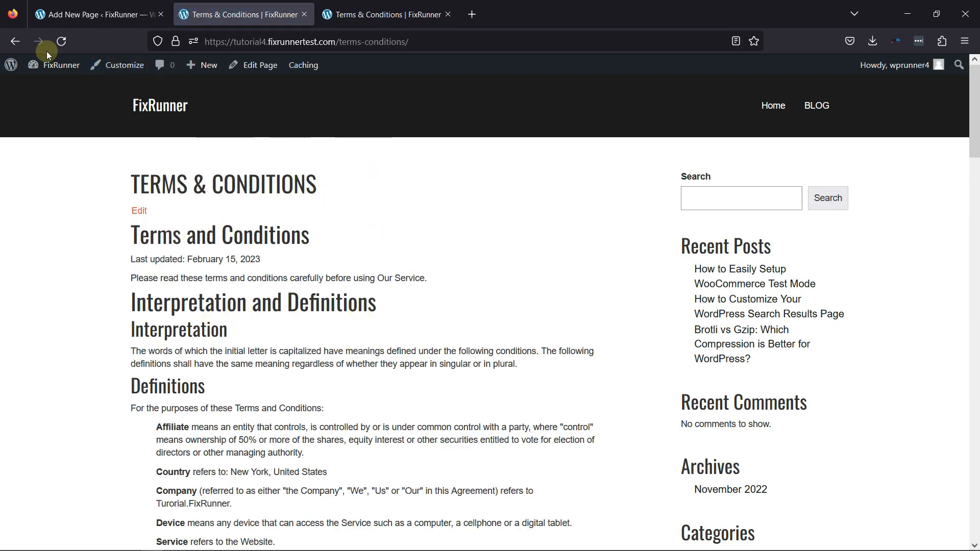
left_click(38, 41)
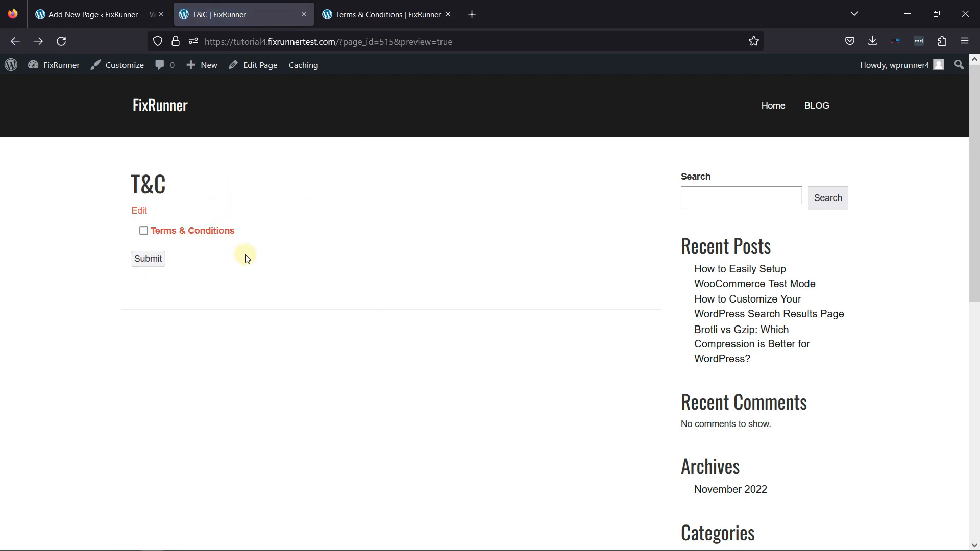
mouse_move(250, 254)
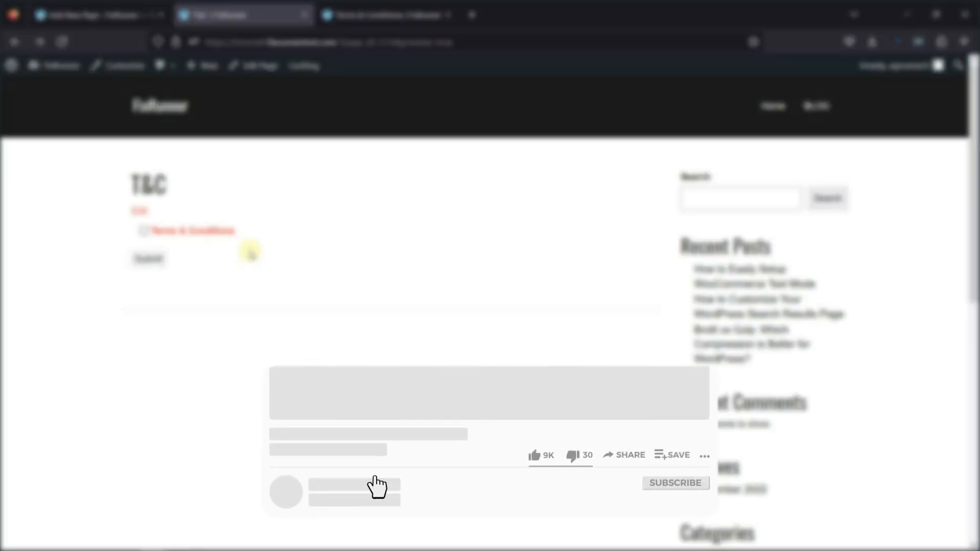
left_click(541, 455)
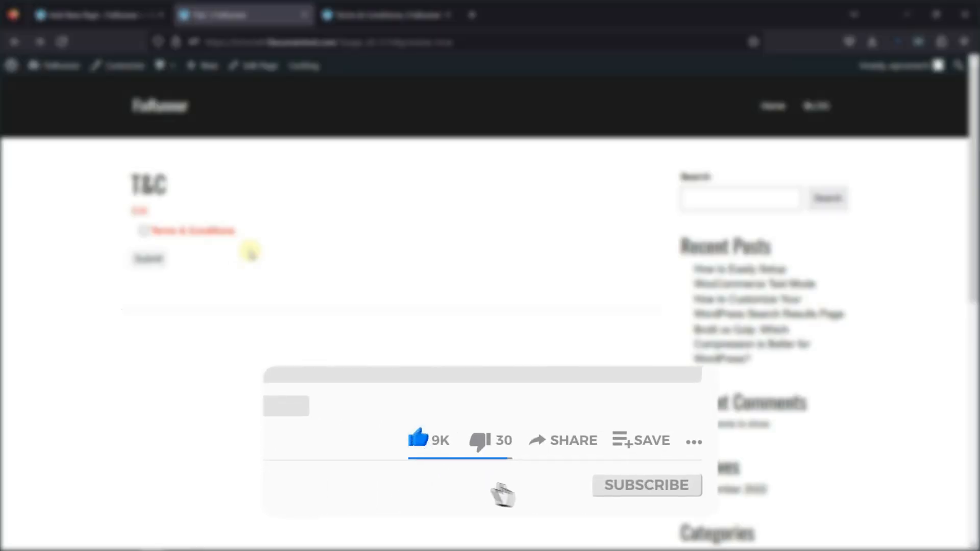
left_click(645, 485)
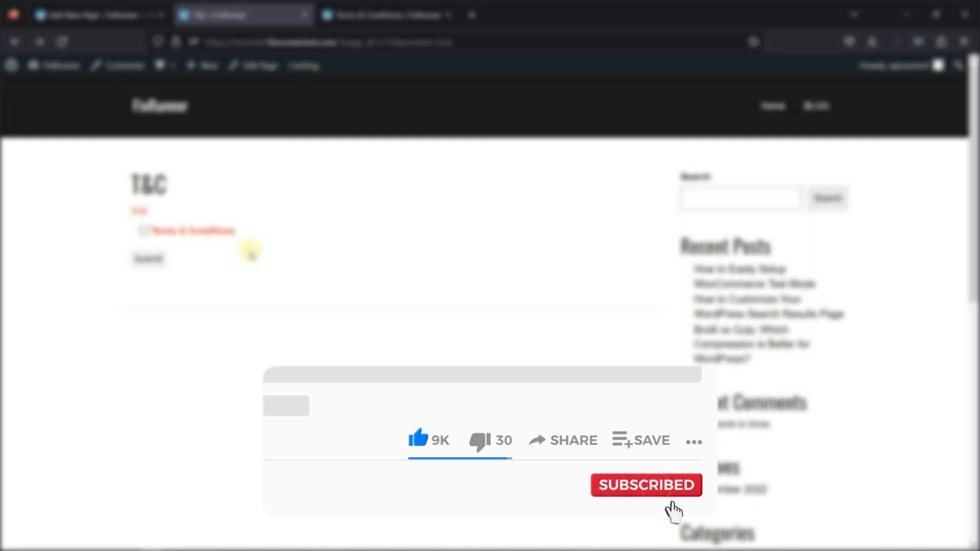